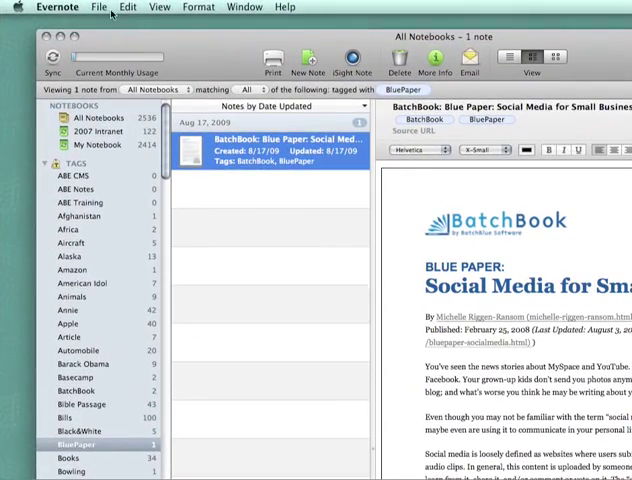
Create a synchronized default notebook named 'The ABE Project' via File > New Notebook
left_click(98, 8)
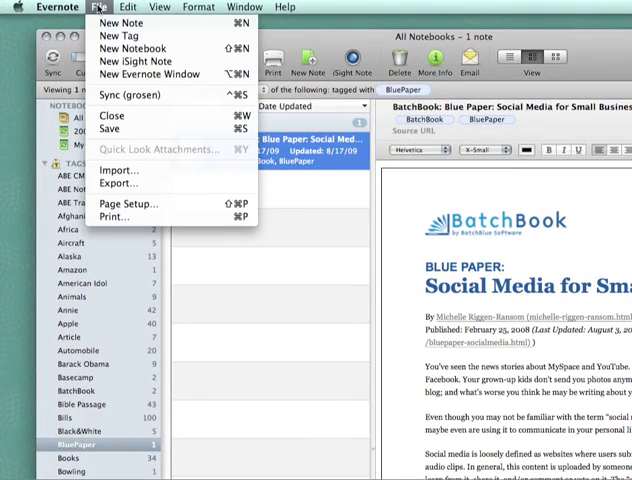
left_click(132, 48)
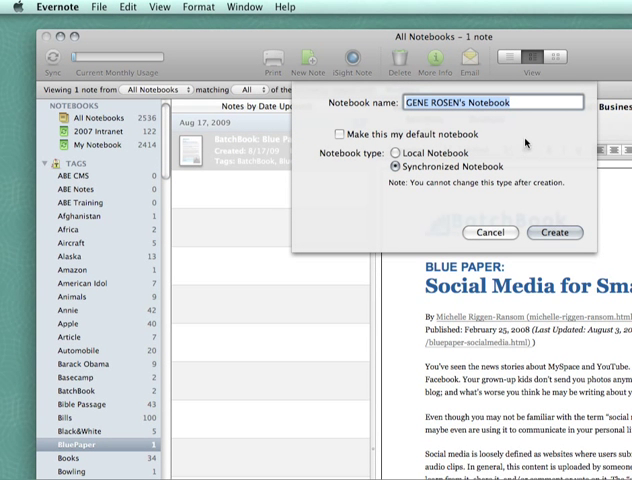
type("The")
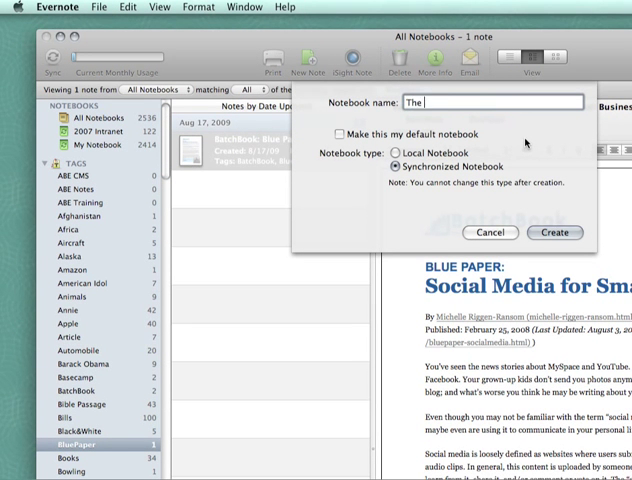
type("ABE Project")
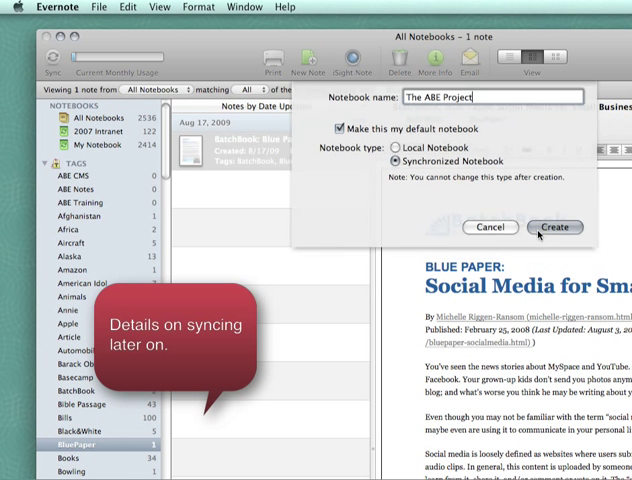
left_click(556, 228)
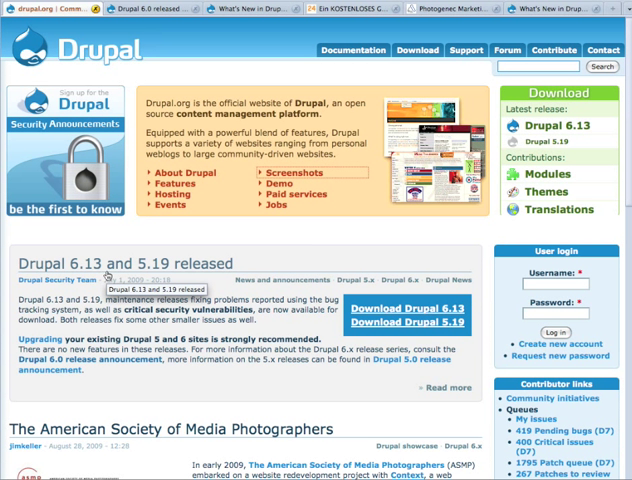
mouse_move(188, 88)
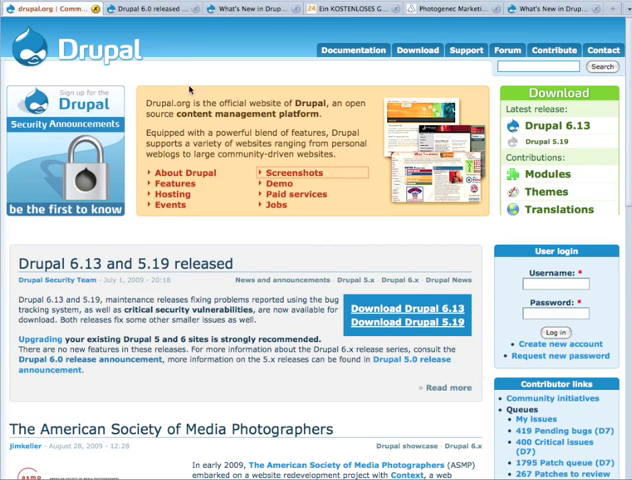
Clip the 'Drupal 6.0 released' article with tag ABE CMS plus a suggested ABE tag
left_click(160, 10)
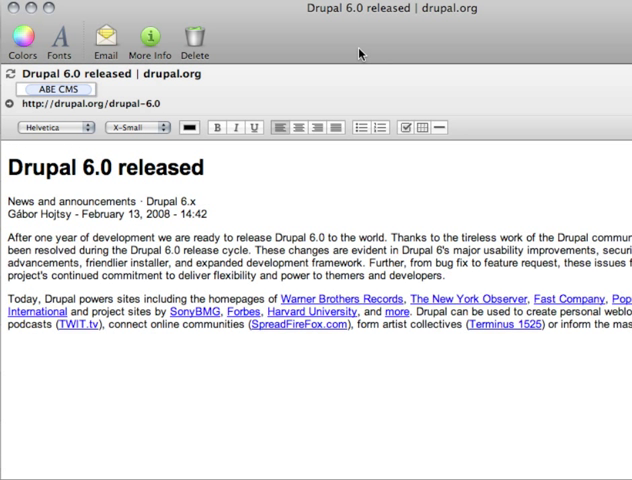
left_click(60, 90)
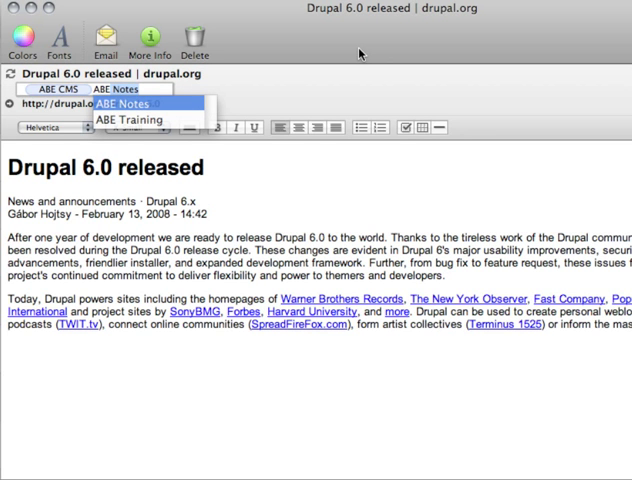
left_click(136, 104)
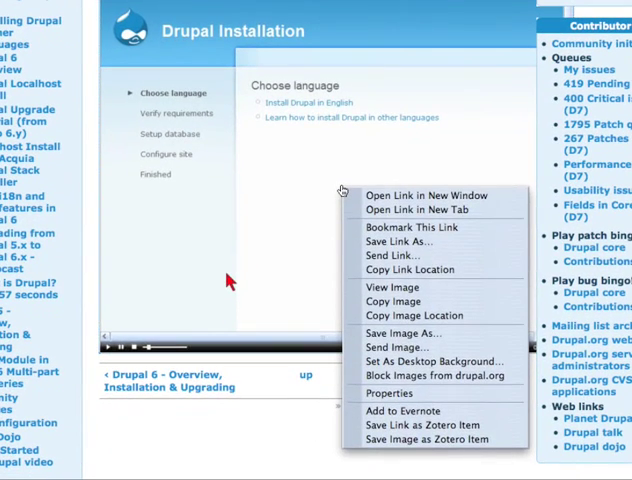
mouse_move(404, 412)
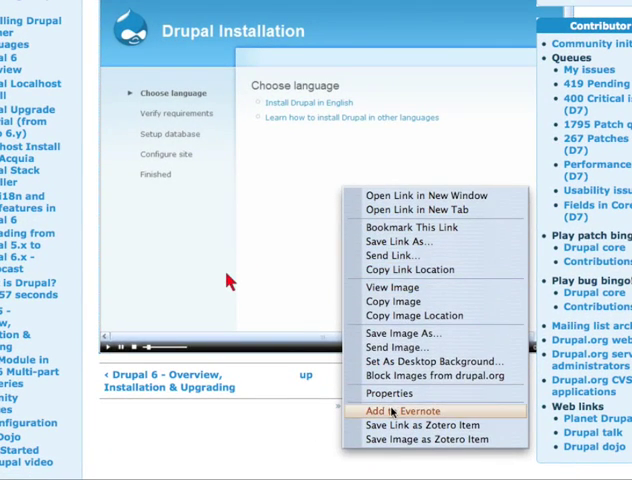
Send the Drupal Installation screencast image to Evernote via the context menu
left_click(400, 410)
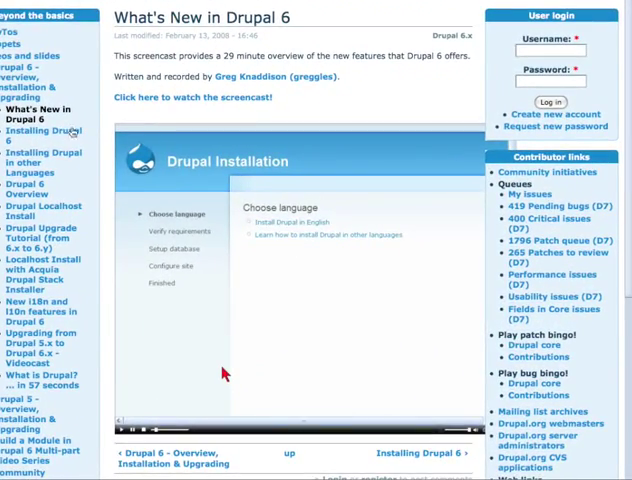
mouse_move(222, 372)
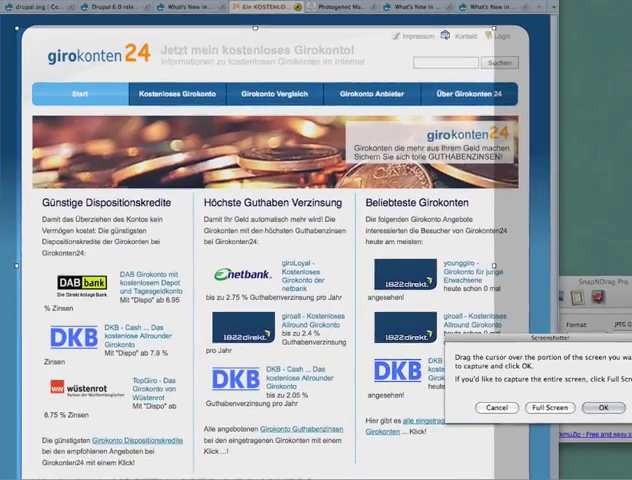
Tag the girokonten24 screenshot note with ABE CMS
scroll("down", 3)
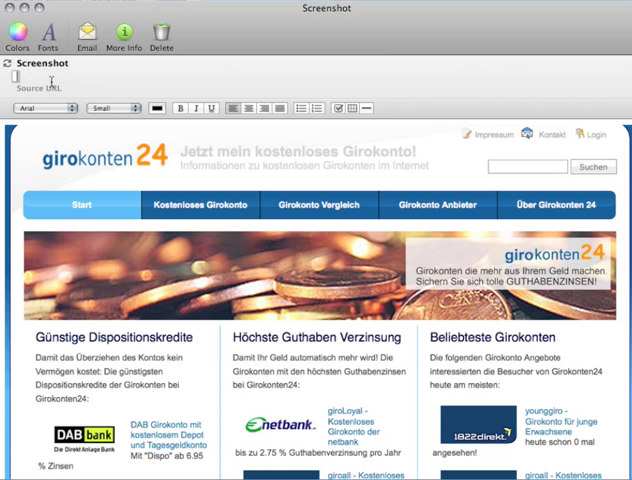
left_click(44, 92)
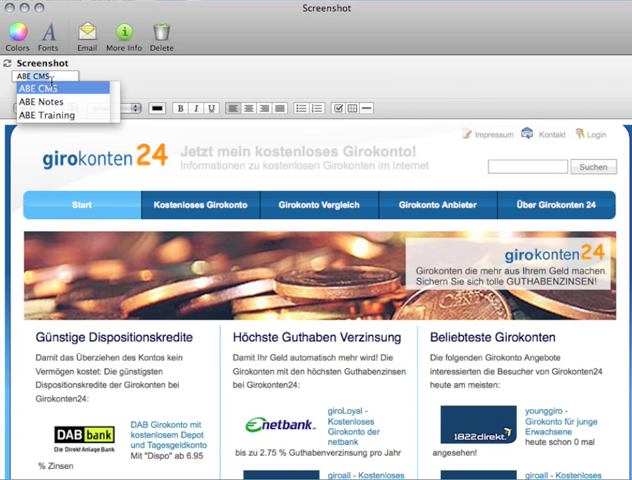
left_click(50, 86)
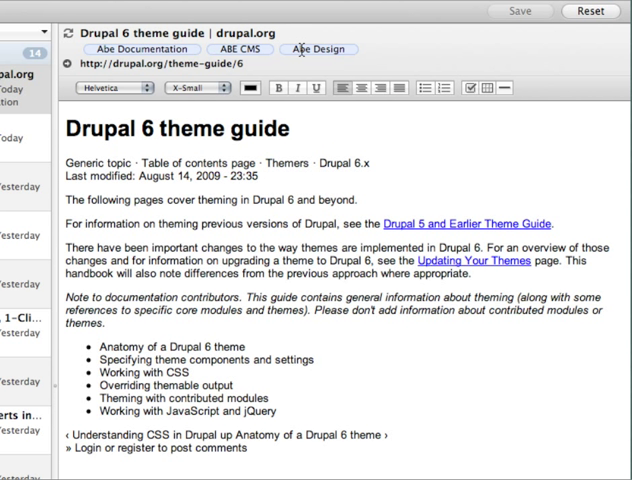
Add the Abe Documentation, ABE CMS and Abe Design tags to the Drupal 6 theme guide clip
left_click(384, 48)
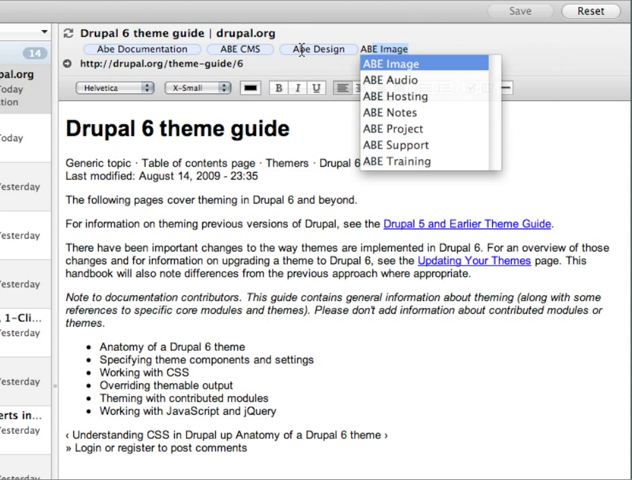
left_click(390, 64)
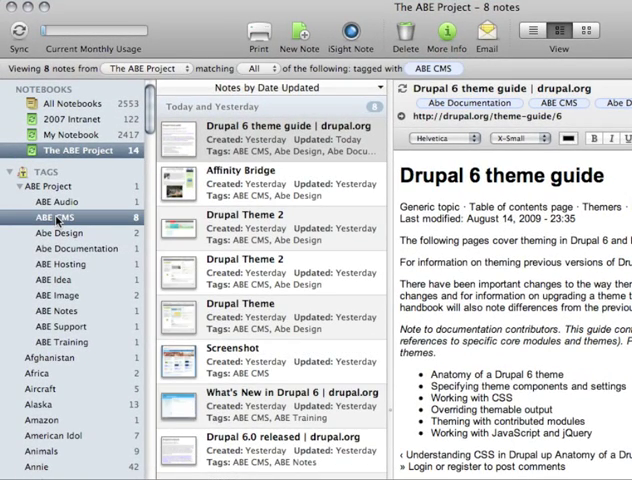
mouse_move(322, 212)
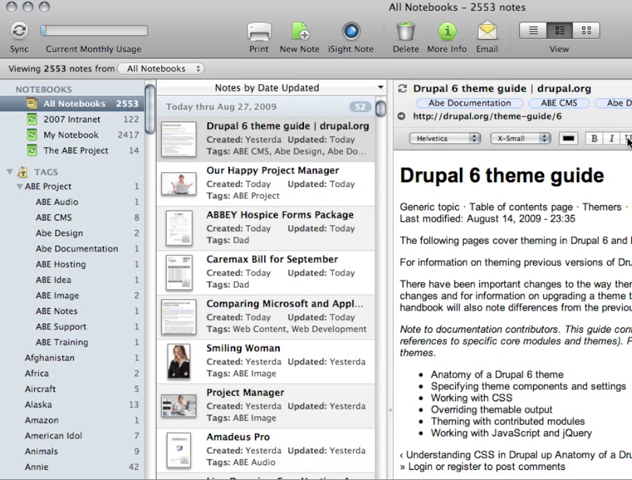
Filter by ABE CMS and Abe Design tags to five notes and select the Affinity Bridge note
left_click(44, 216)
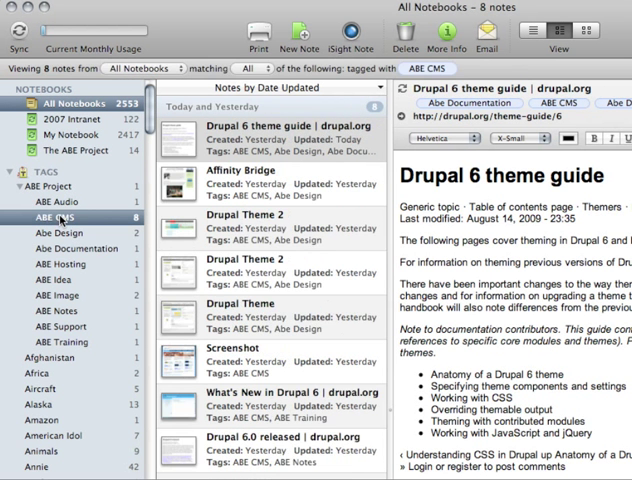
left_click(48, 232)
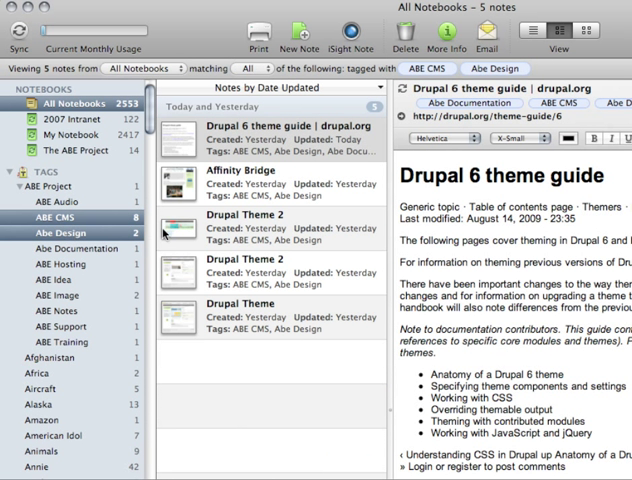
mouse_move(292, 340)
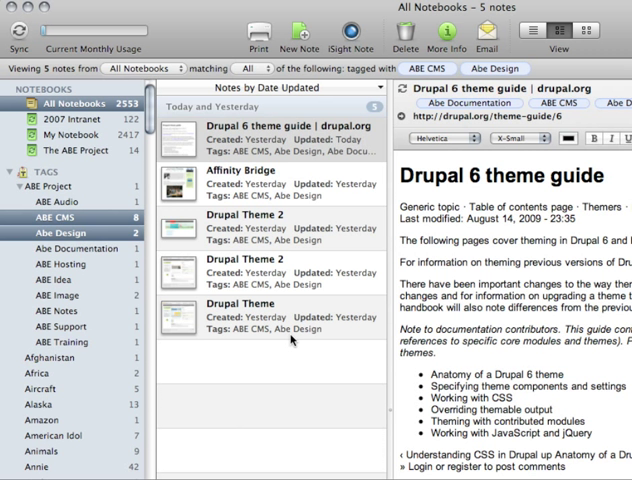
mouse_move(68, 296)
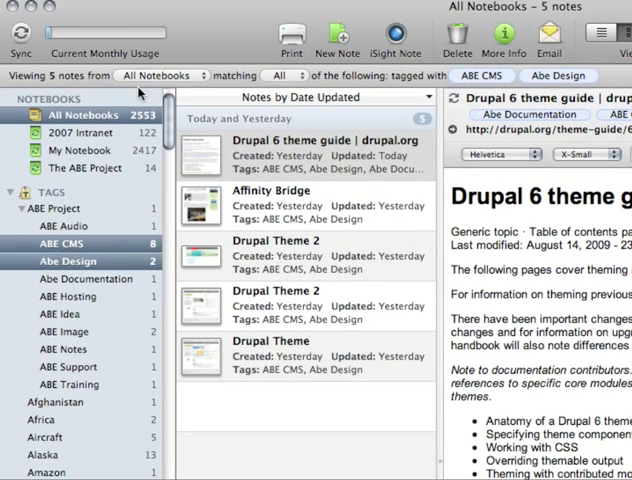
mouse_move(140, 90)
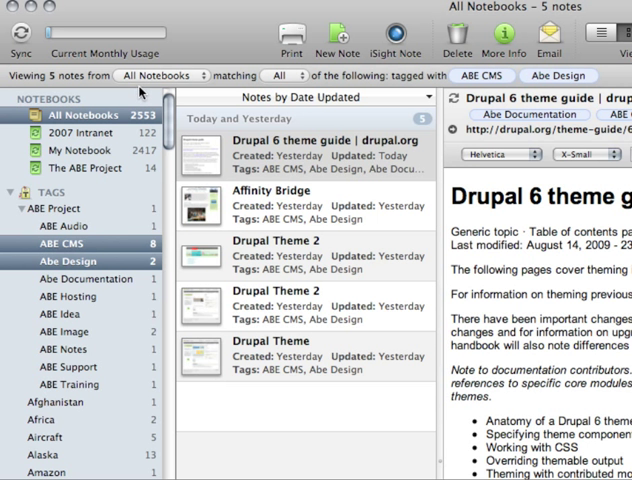
left_click(160, 76)
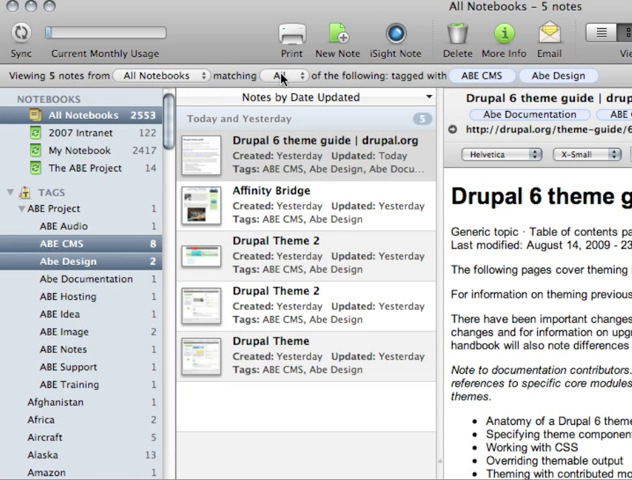
left_click(282, 76)
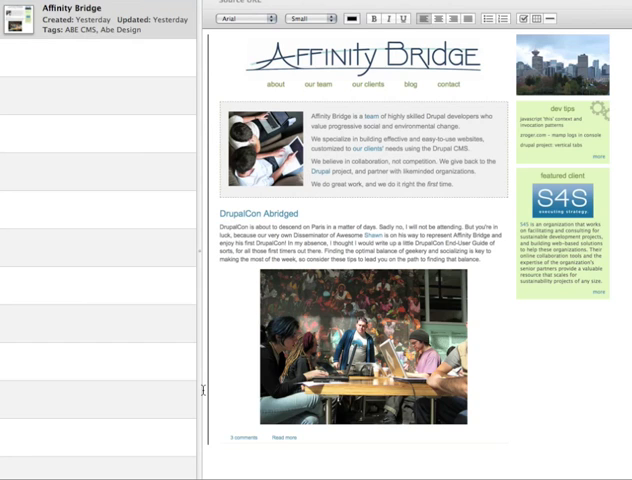
mouse_move(600, 436)
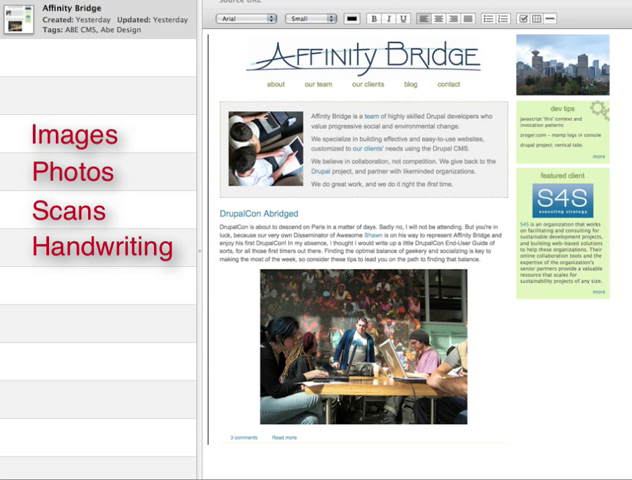
Search the ABE CMS notes to narrow the list to the single Affinity Bridge clip
type("Everything!")
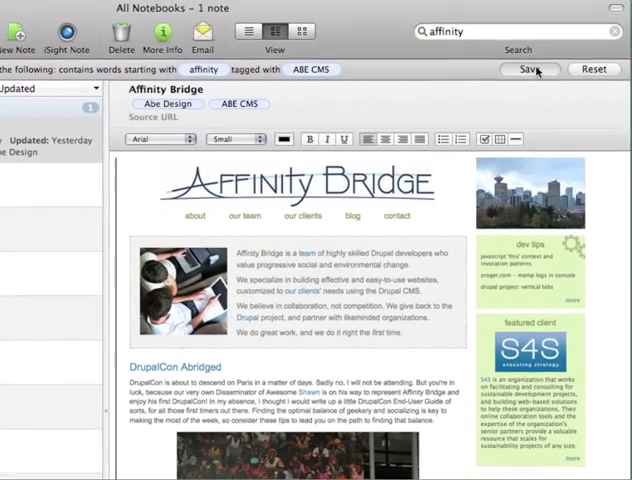
Save the affinity search of ABE CMS notes as a saved search named WEBSITES
left_click(520, 68)
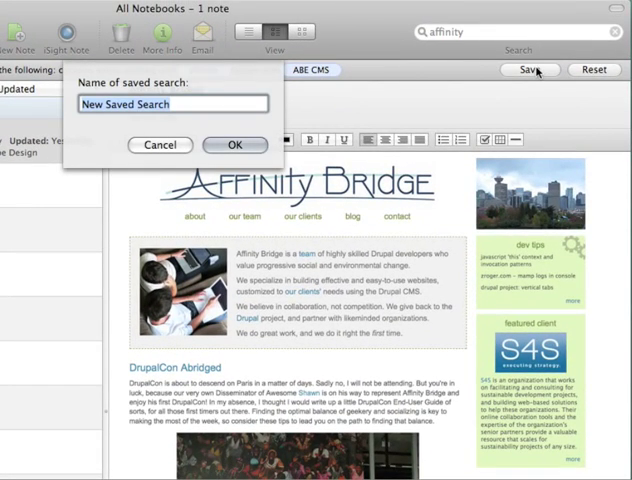
type("WEBS")
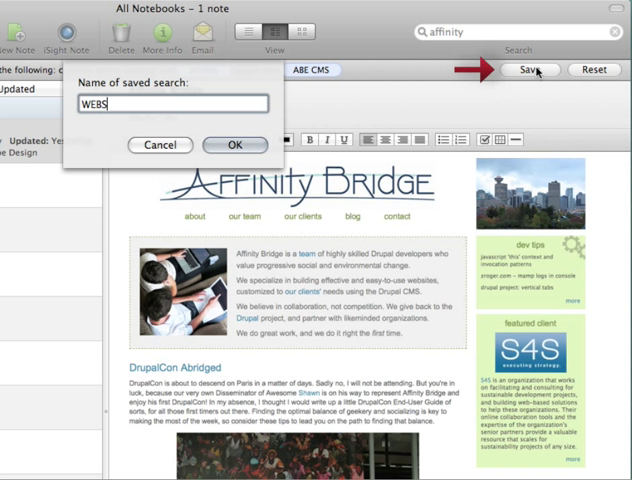
type("ITES")
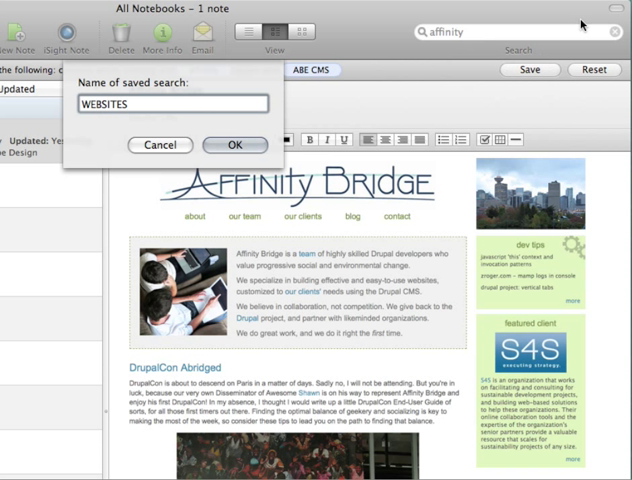
left_click(236, 144)
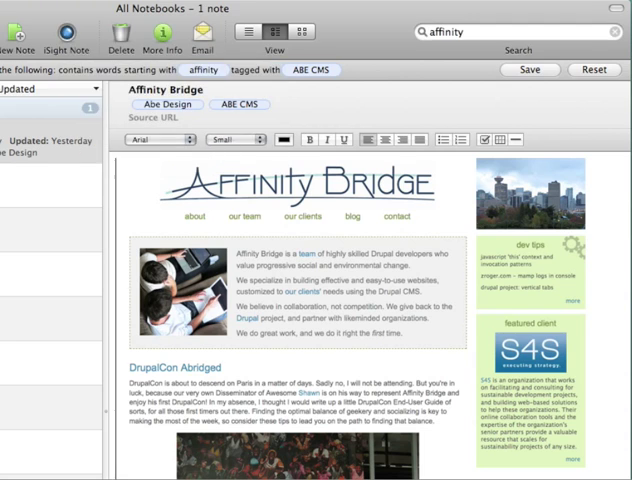